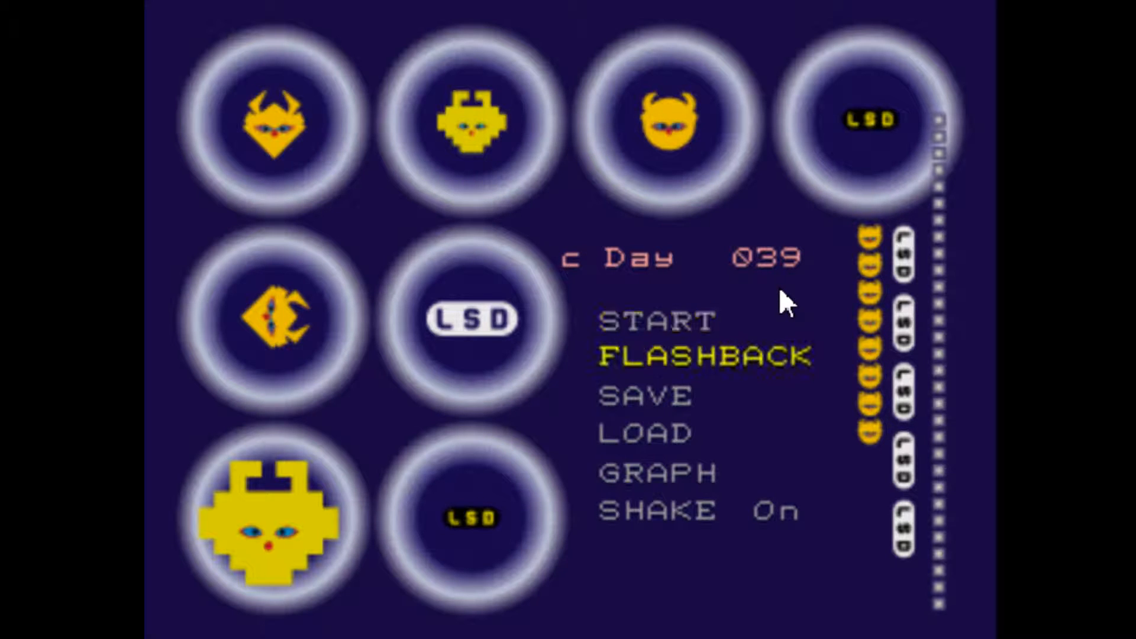
Step: Navigate the day menu and start the Day 041 dream
key("Down")
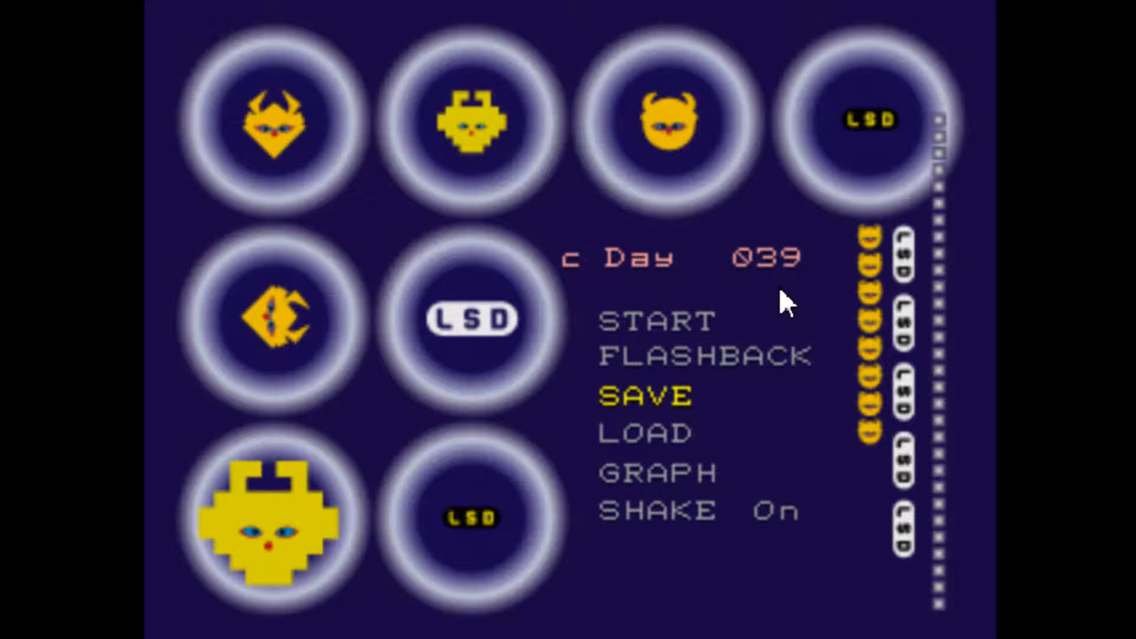
key("up")
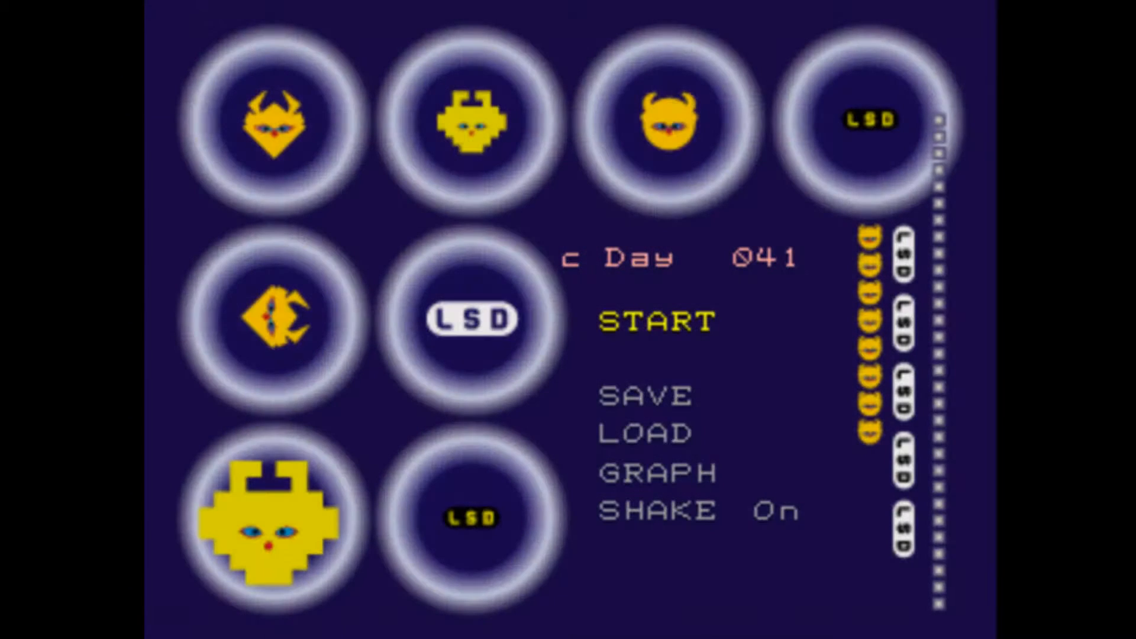
key("down")
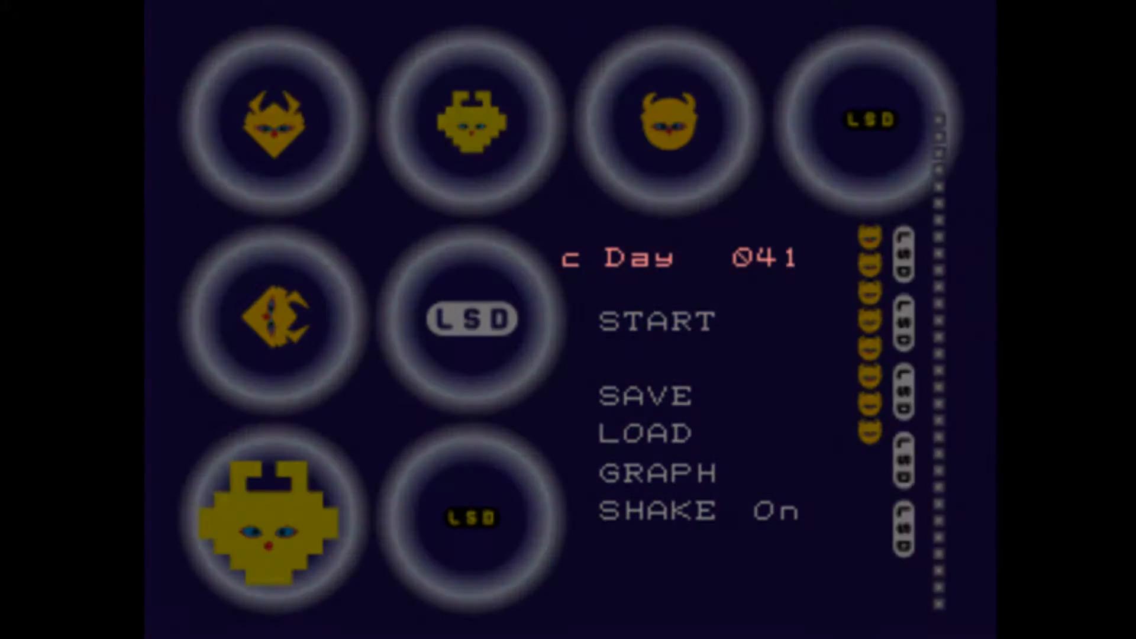
left_click(653, 322)
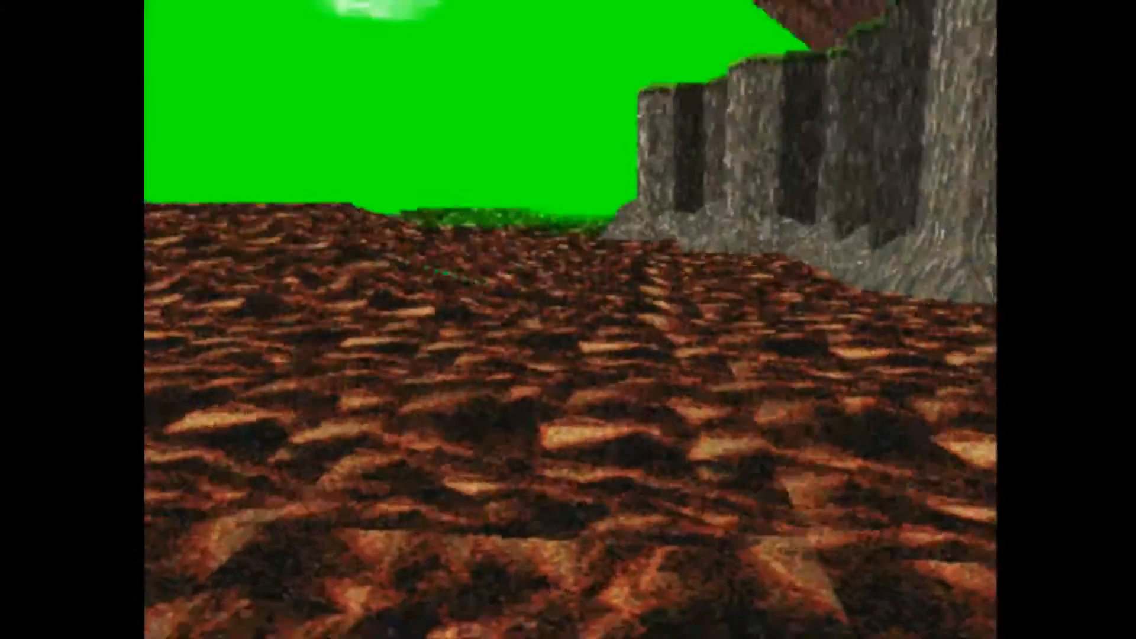